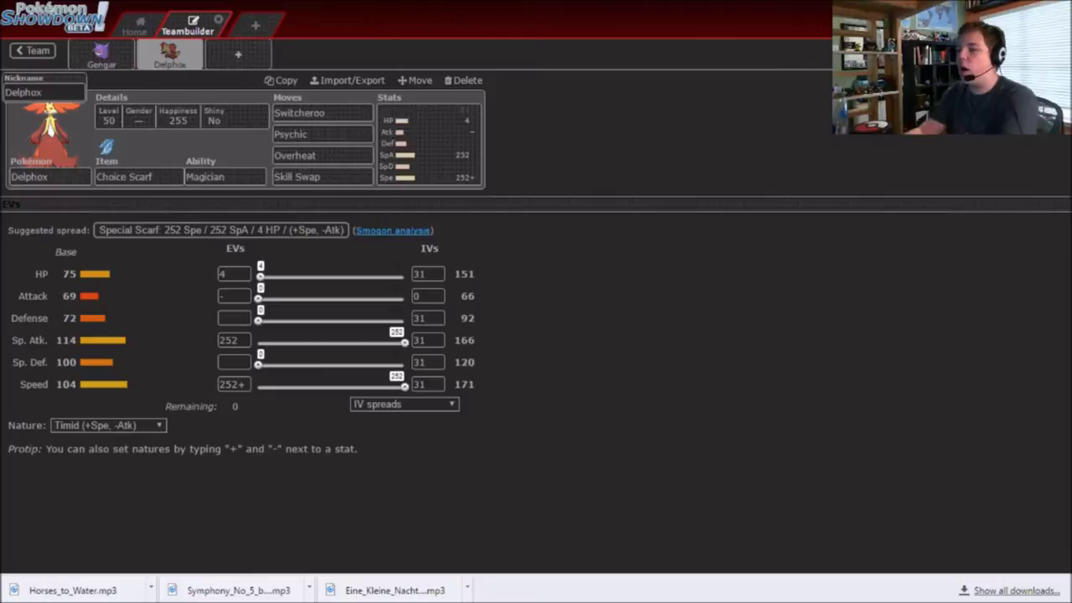
- Review Delphox's items and EVs, then flip between Gengar and Delphox, ending on Gengar's Gengarite set
click(139, 176)
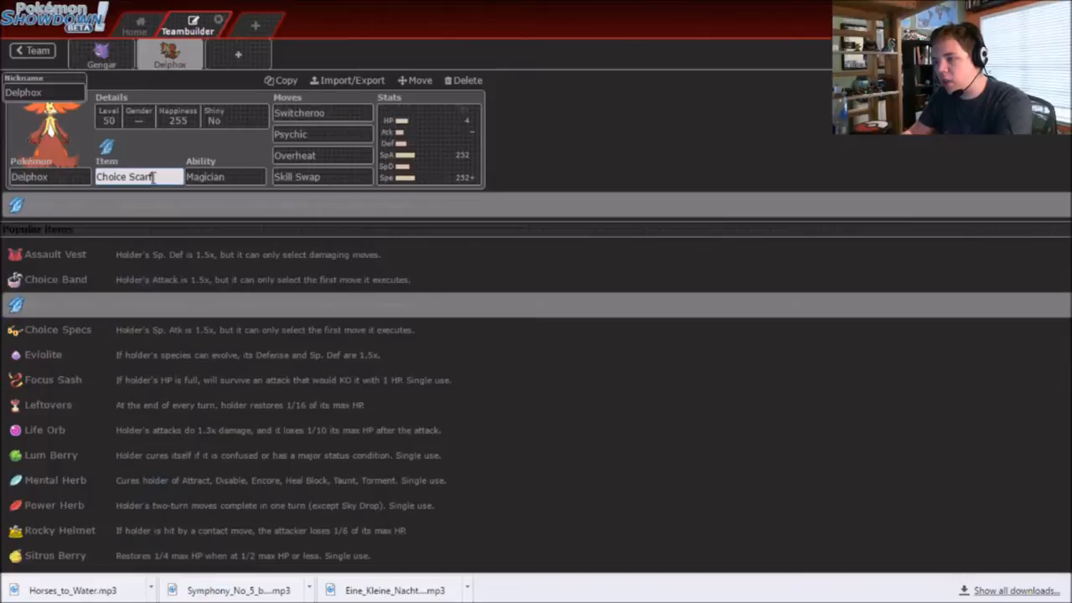
click(323, 112)
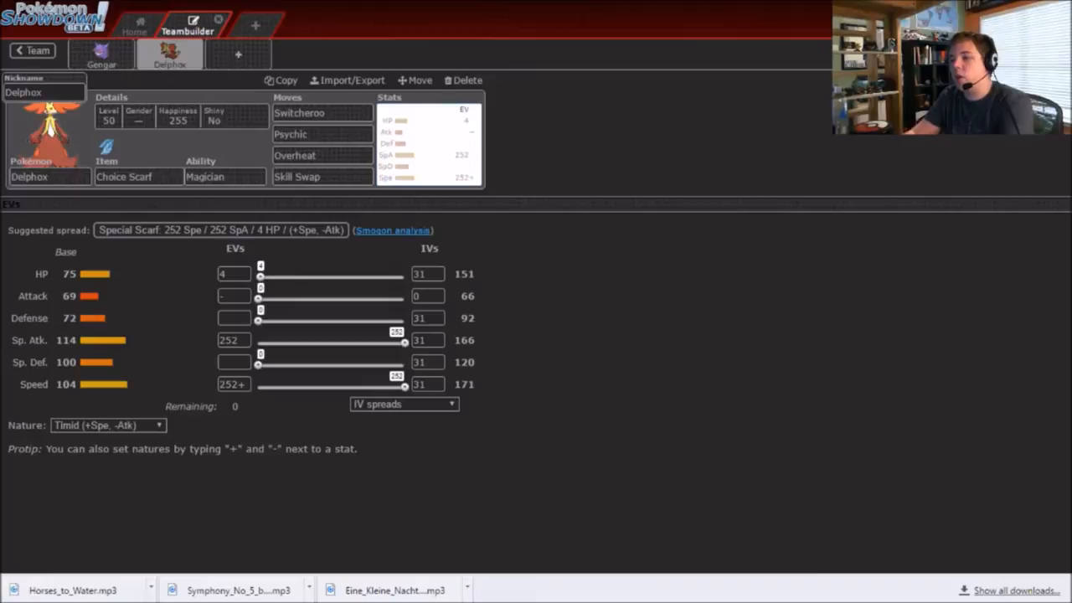
mouse_move(702, 313)
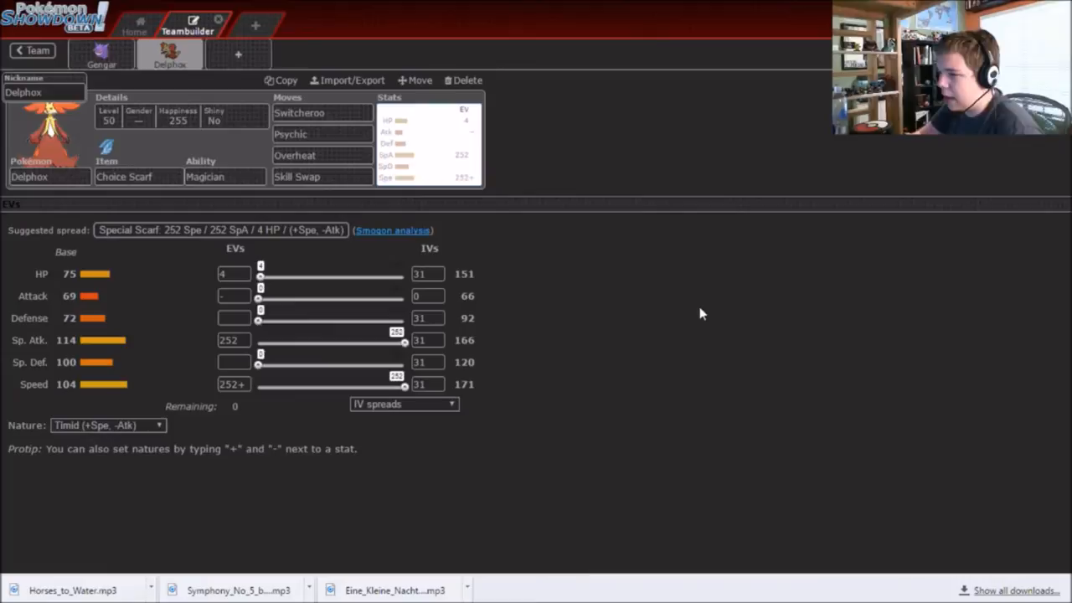
mouse_move(763, 294)
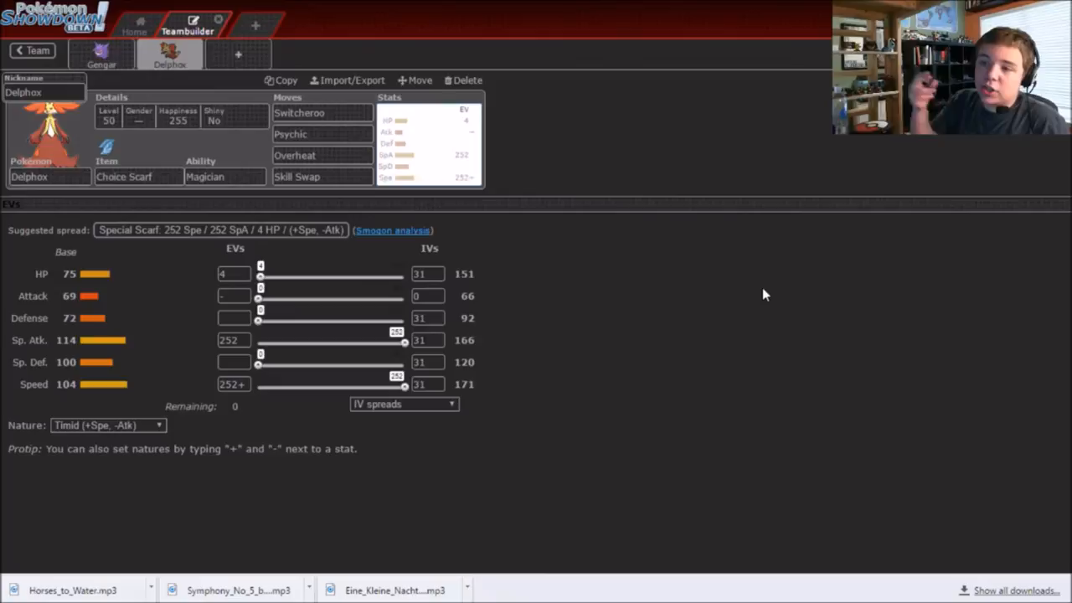
click(101, 57)
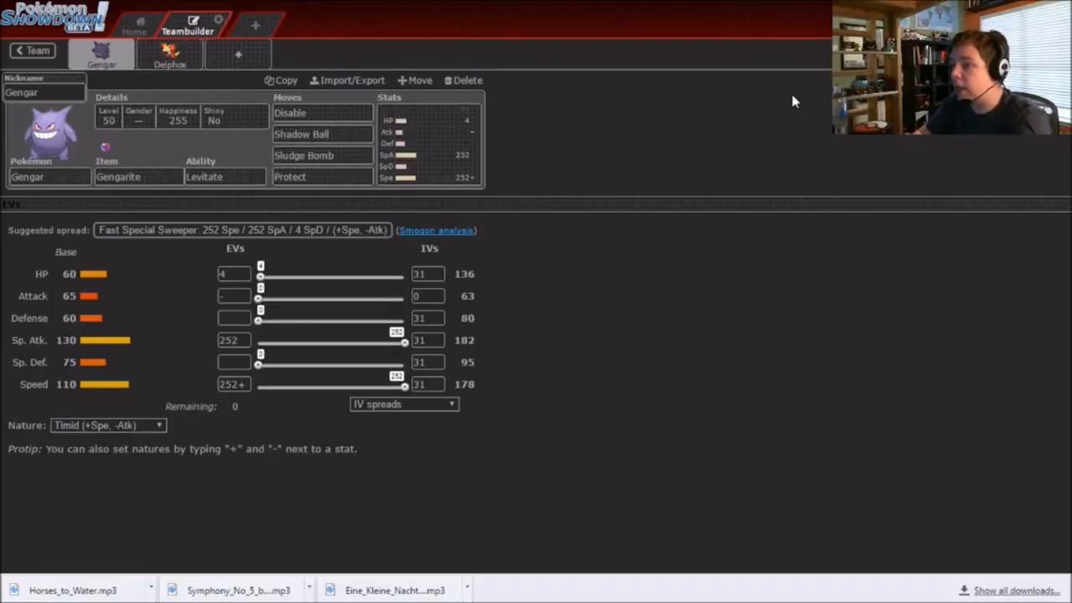
click(170, 54)
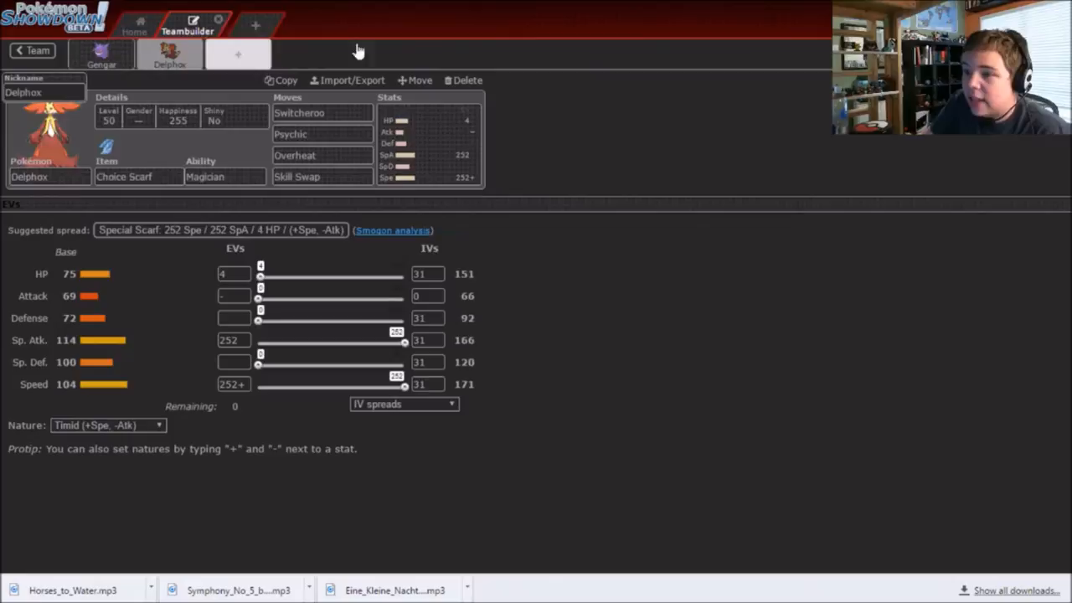
click(101, 55)
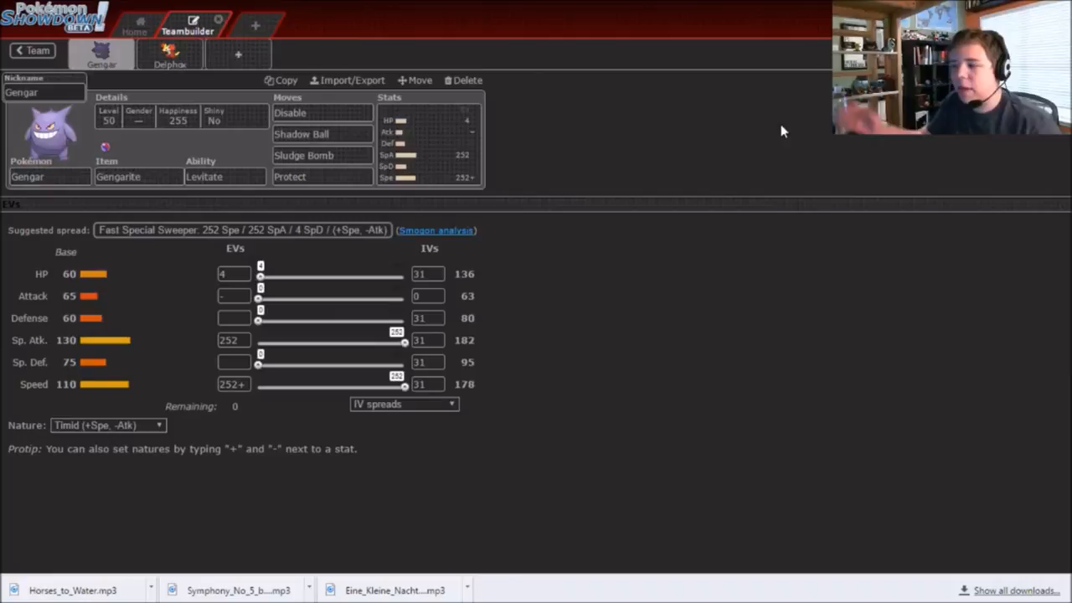